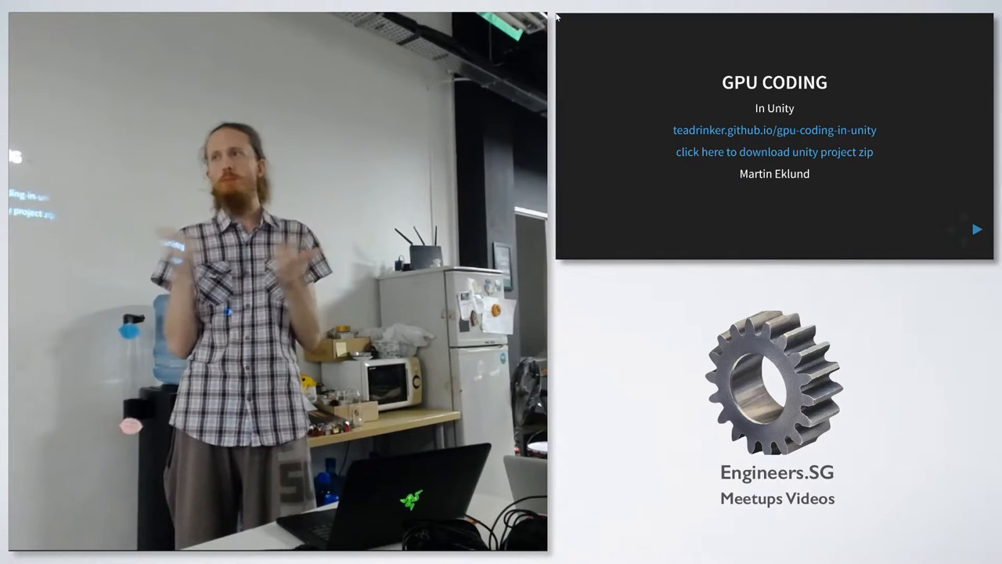
# - Advance from the GPU Coding title to the Unity scene with the CPU-animated car prefab
pyautogui.click(977, 229)
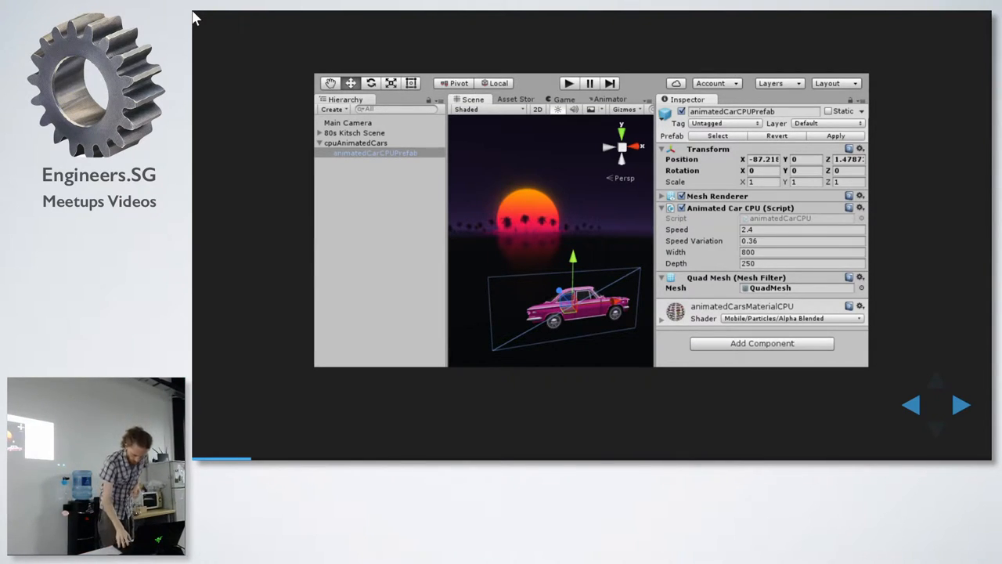
# - Step through the animatedCarCPU Start() code slide to the GPU TIME! section slide
pyautogui.click(962, 405)
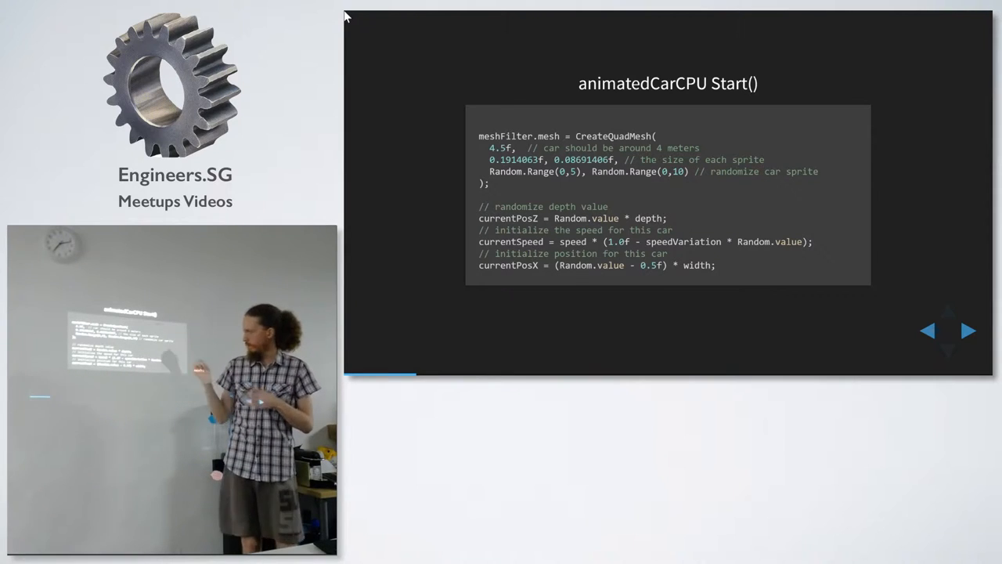
pyautogui.click(969, 330)
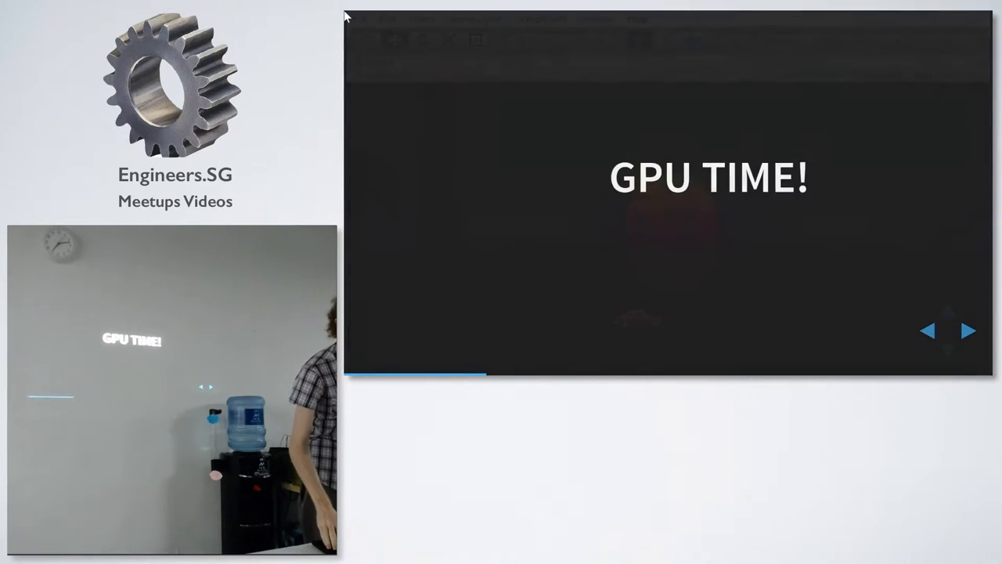
# - Show the Standard/Unlit/Image Effect shader slide, then the Basemesh slide with counts 1, 8, 32
pyautogui.click(969, 330)
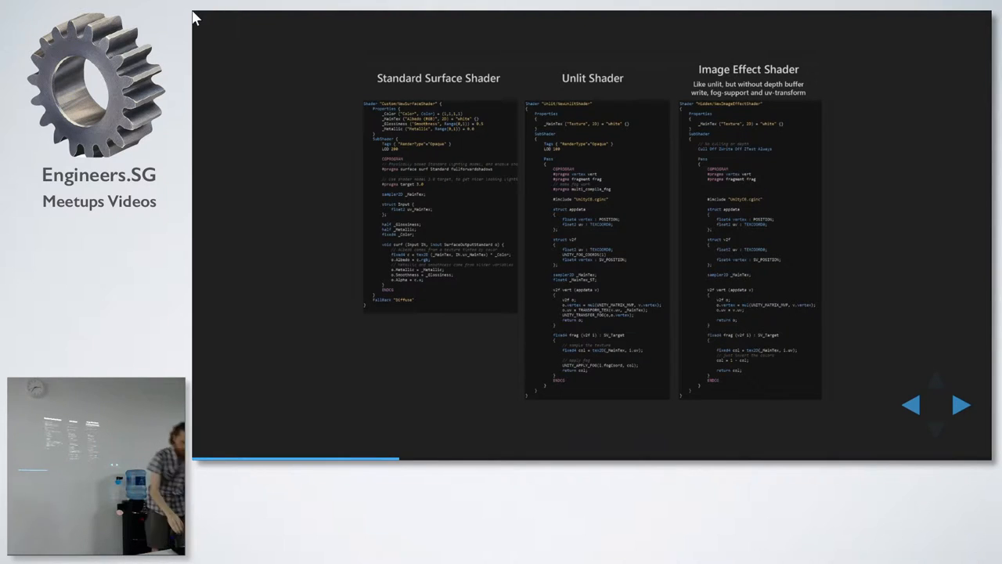
pyautogui.click(962, 405)
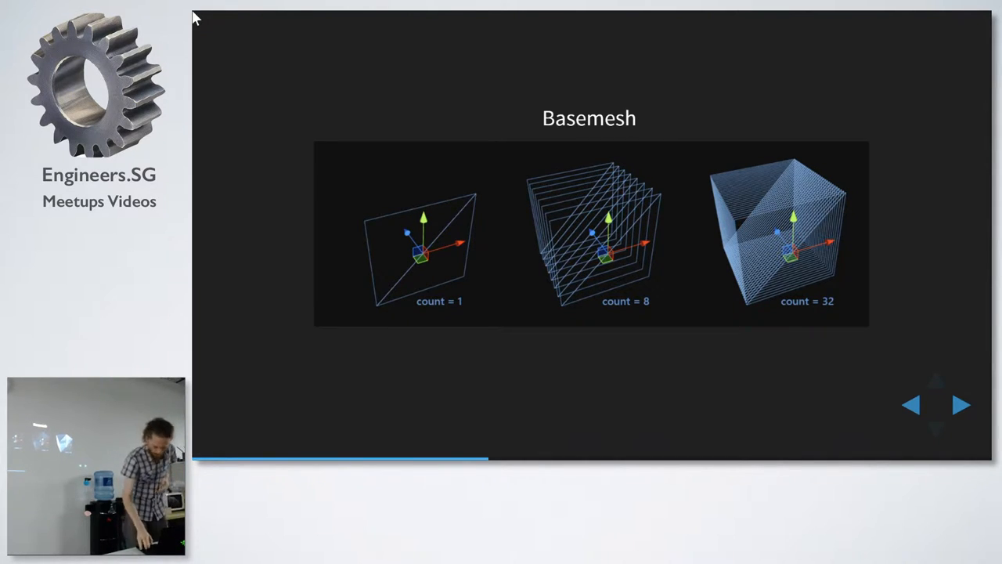
# - Advance through the currentPosX init/update slides to the hash-based 'Can be rewritten as' slide
pyautogui.click(962, 405)
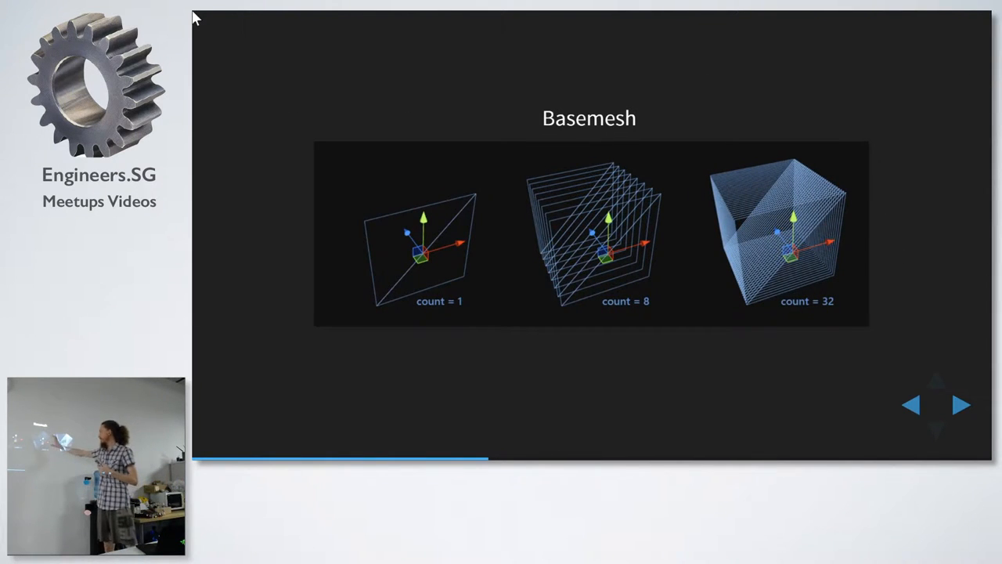
pyautogui.click(962, 405)
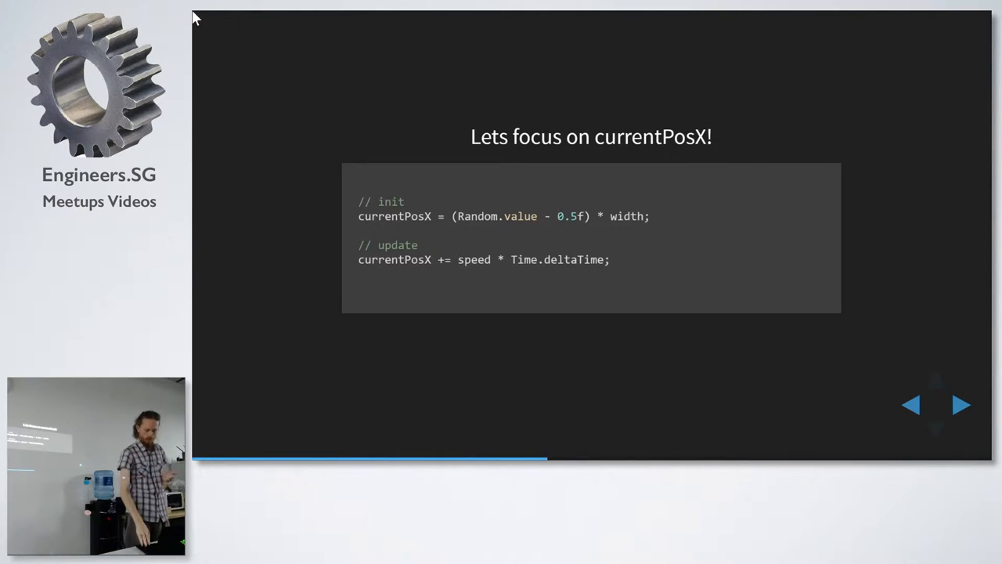
pyautogui.click(962, 404)
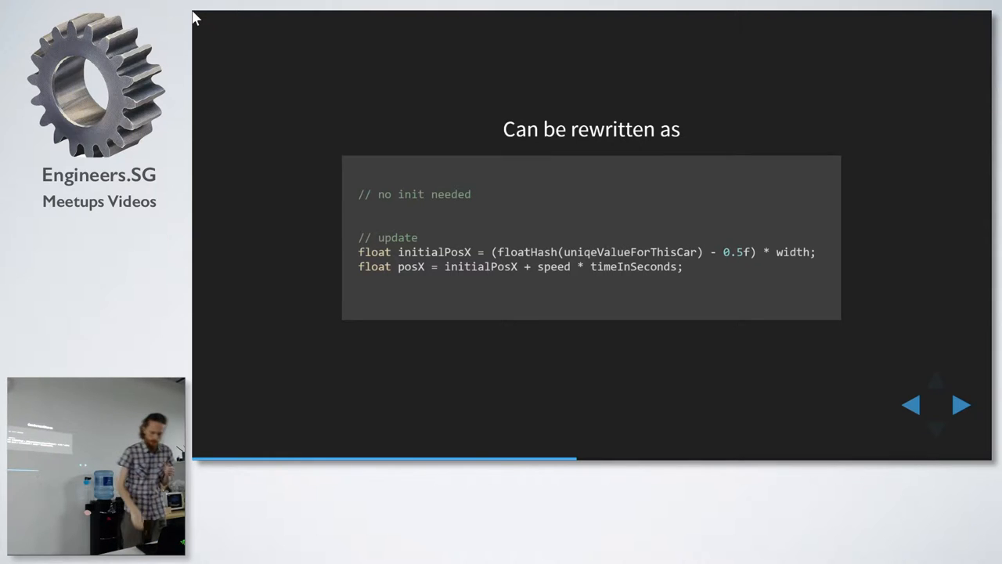
# - Advance to the full Unity vertex shader code combining hash position, speed and wrap-around
pyautogui.click(963, 405)
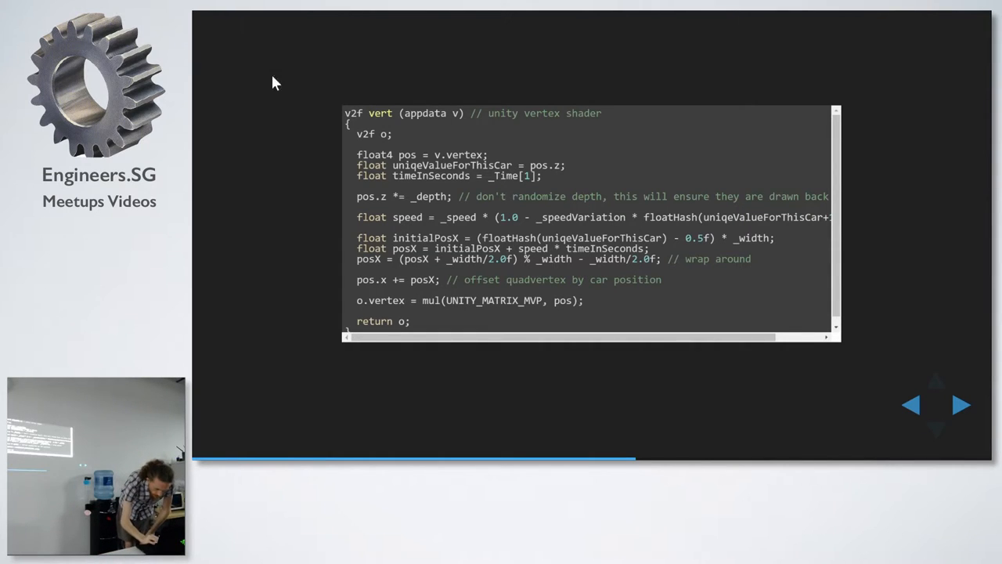
pyautogui.moveTo(483, 235)
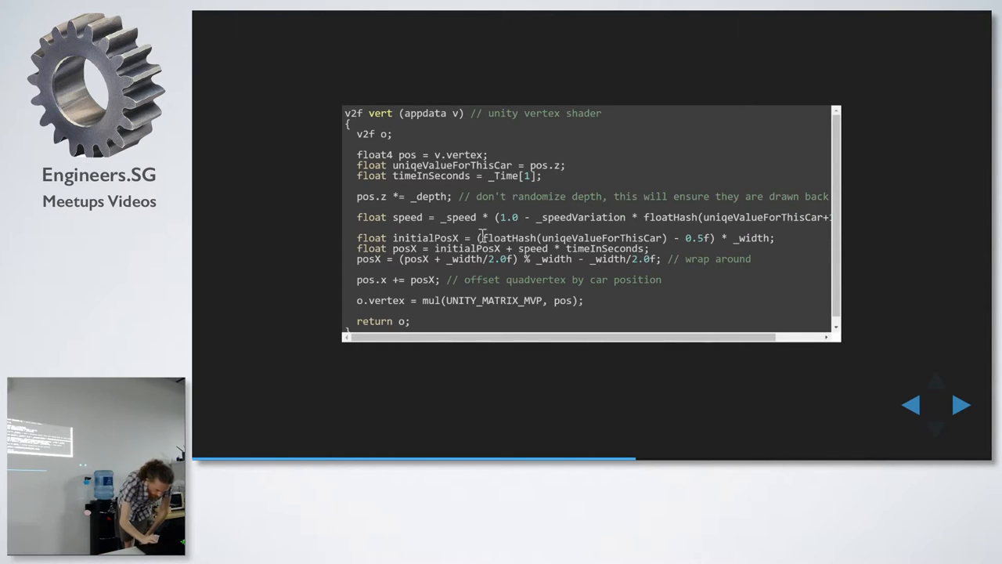
# - Highlight floatHash(uniqeValueForThisCar) in the shader, then show the extra GPU features slide
pyautogui.moveTo(483, 238); pyautogui.dragTo(650, 238)
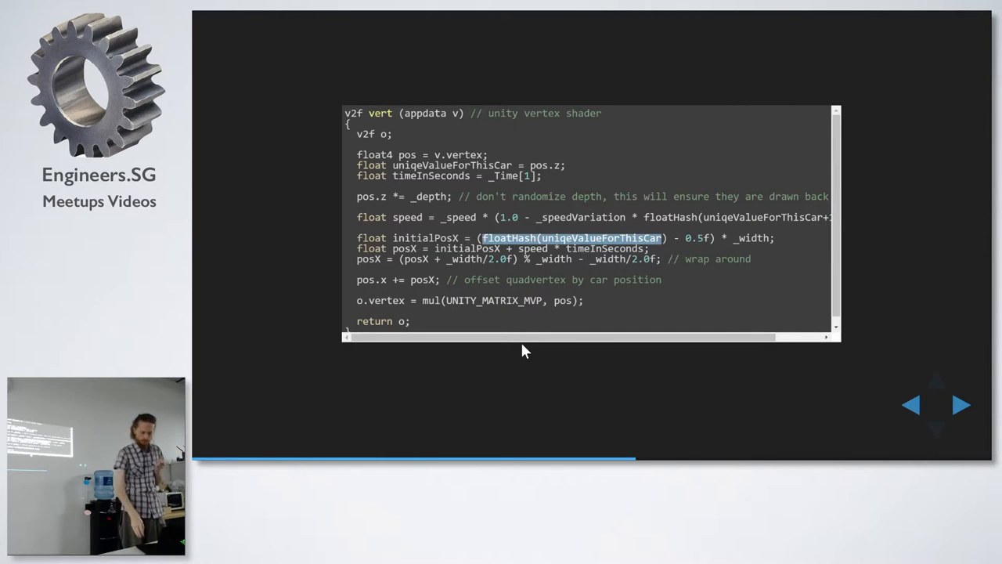
pyautogui.click(961, 404)
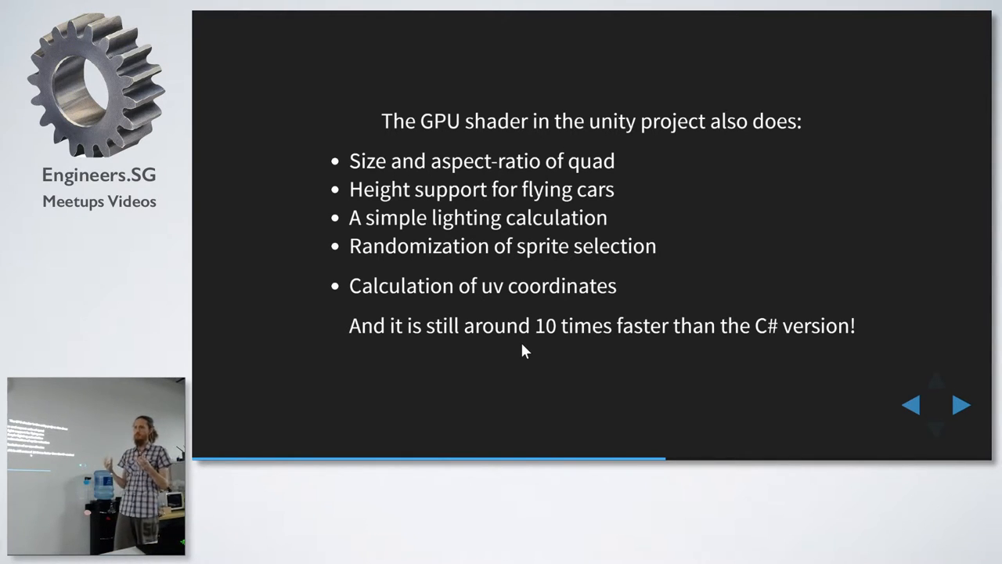
# - Return to the vertex shader code, then move to the Position.x over time sawtooth graphs
pyautogui.click(962, 404)
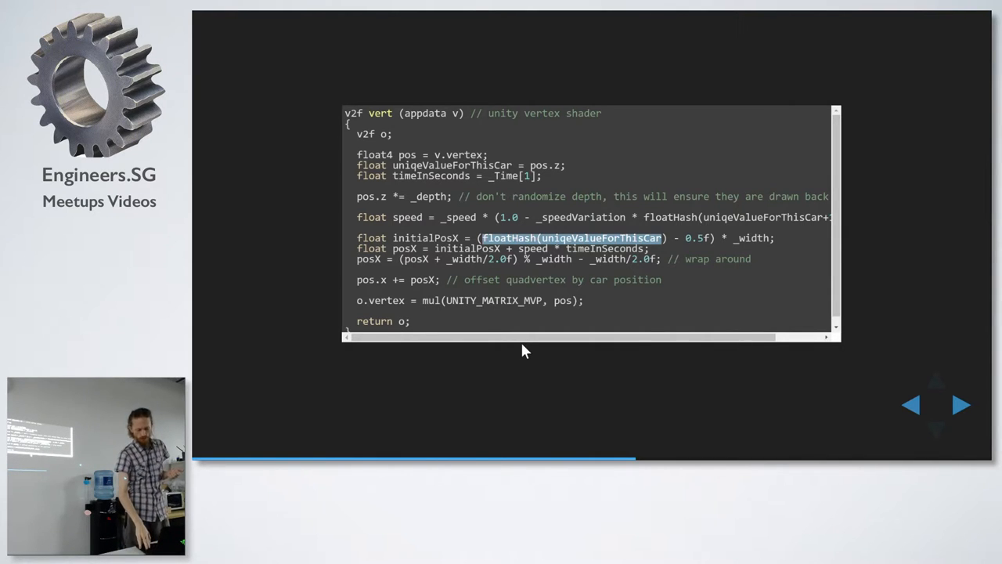
pyautogui.click(962, 404)
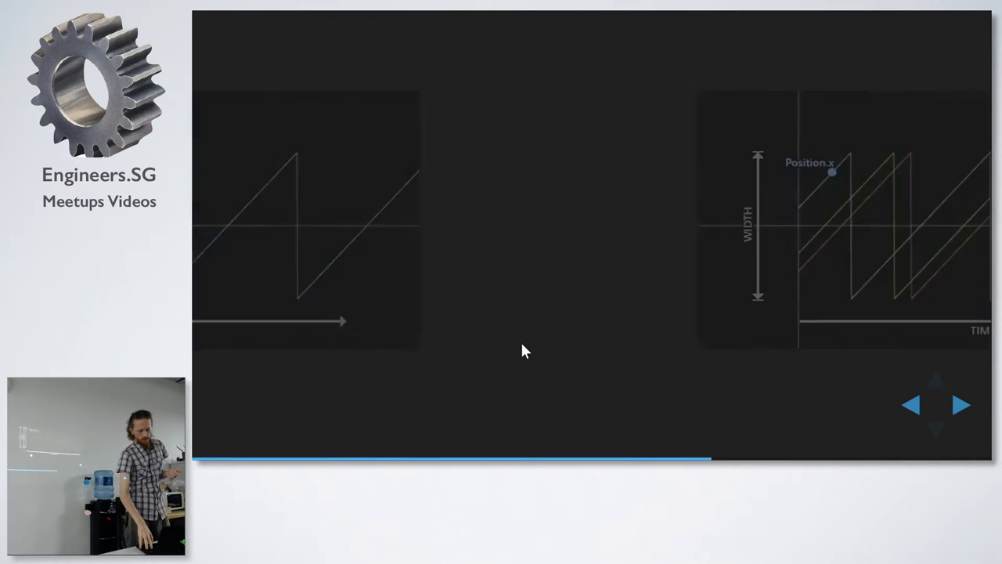